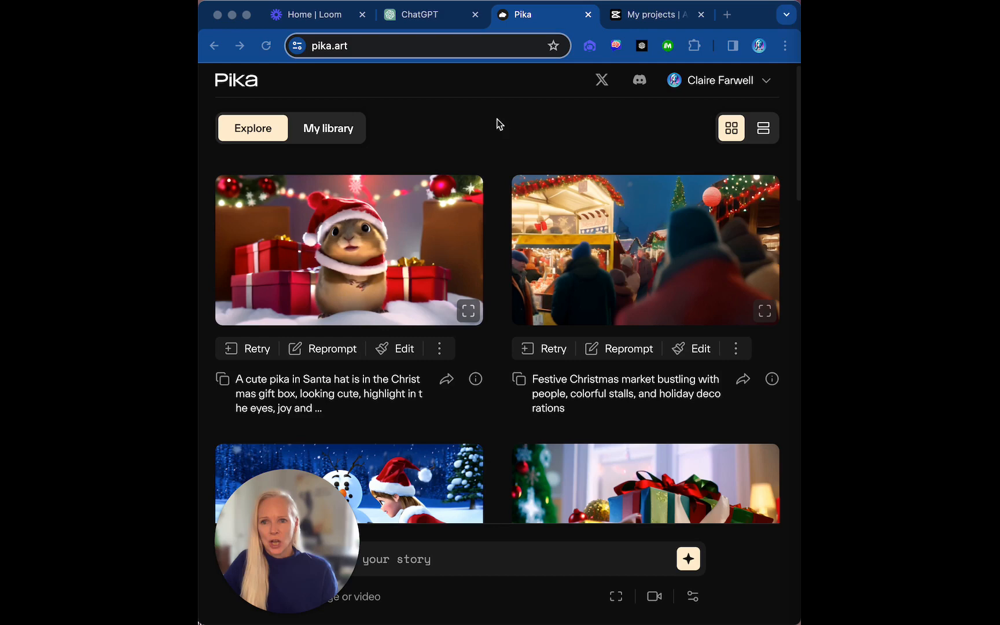
mouse_move(713, 132)
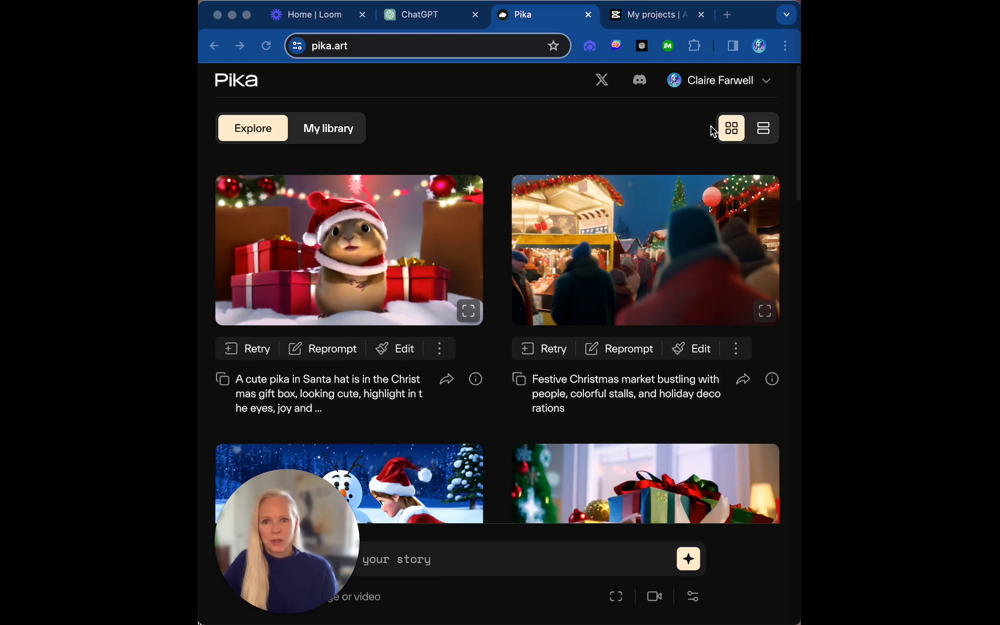
- Toggle the feed layout, then paste the Sagrada Familia New Year fireworks prompt into the story box
click(761, 129)
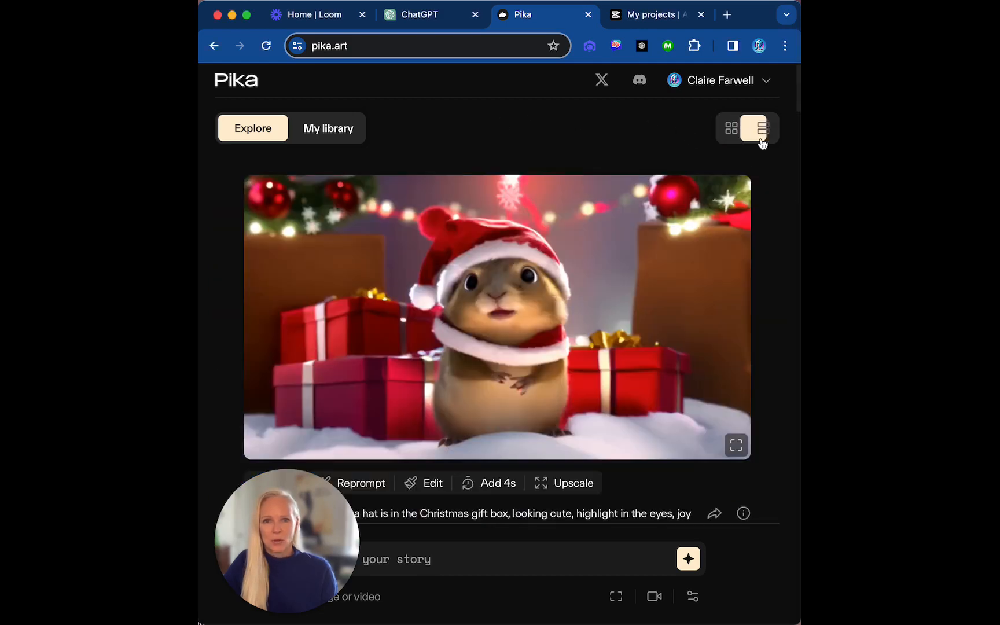
click(731, 127)
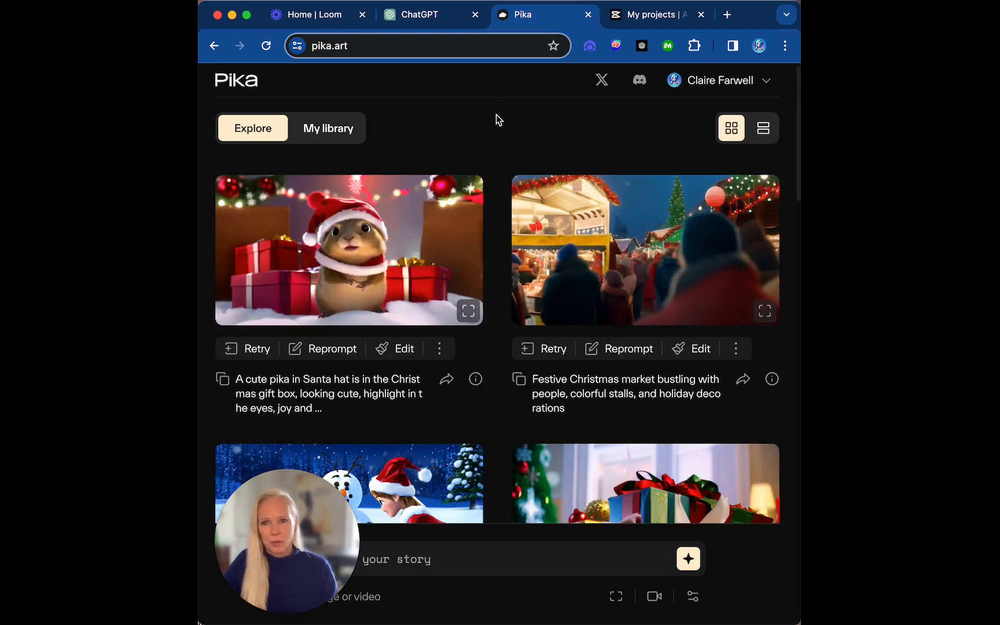
mouse_move(279, 144)
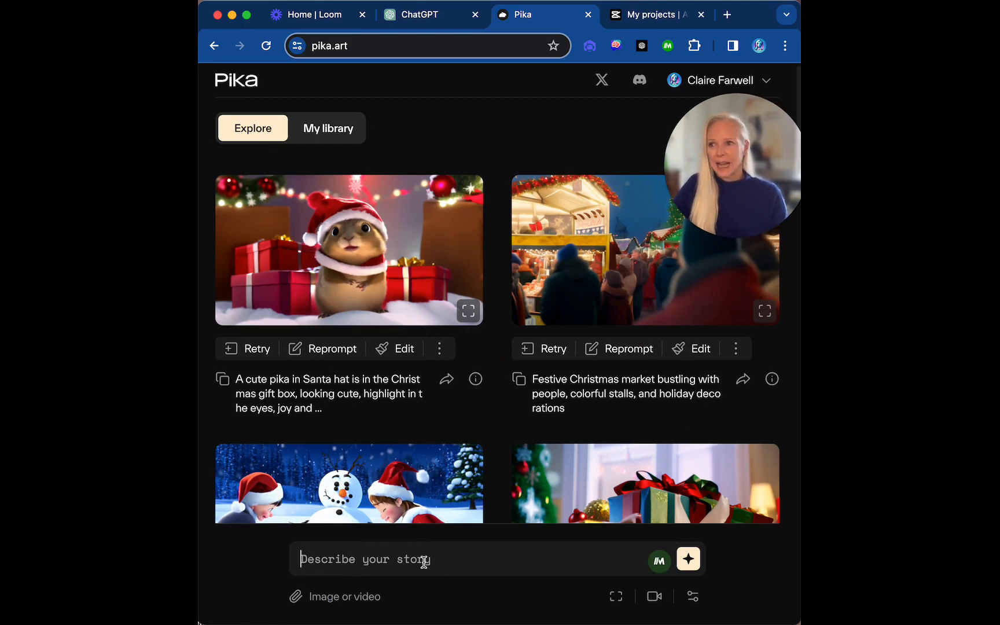
right_click(421, 559)
text(The sagrada familia in barcelona in the distance with new year fireworks and a crowd of onlookers celebrating the new year!)
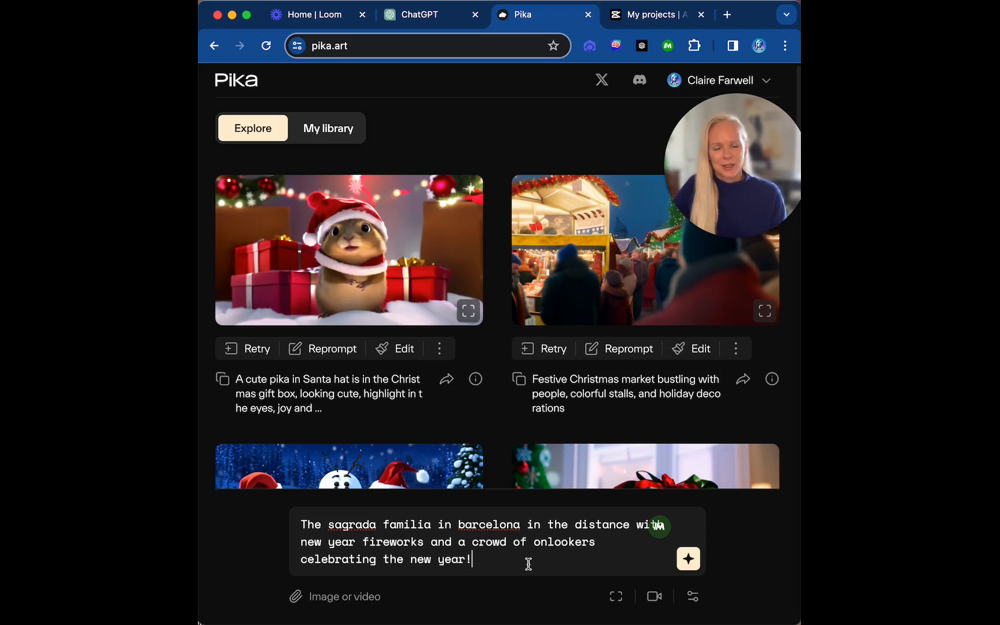
mouse_move(542, 556)
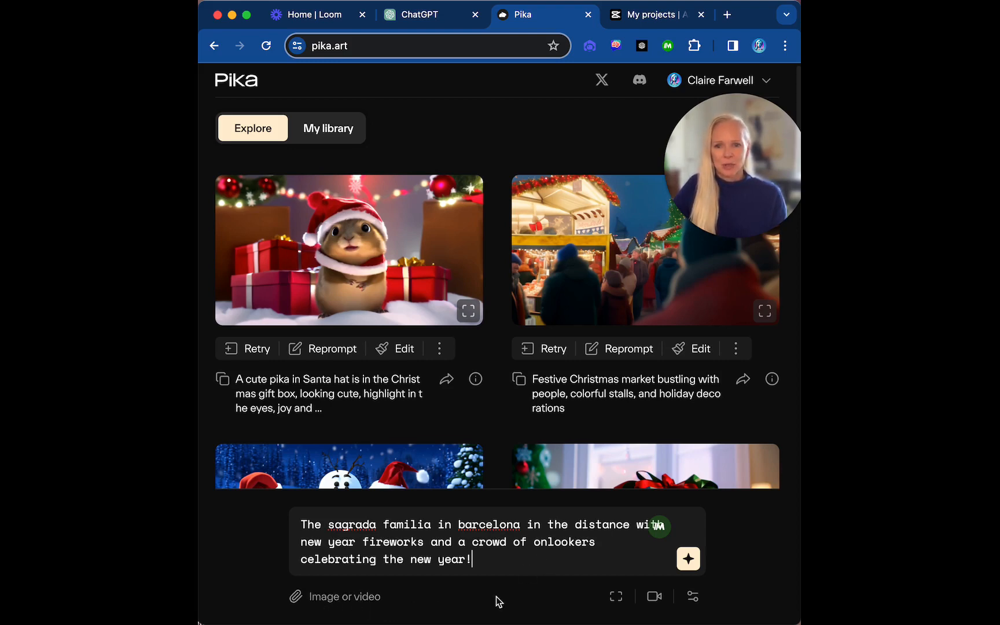
mouse_move(514, 557)
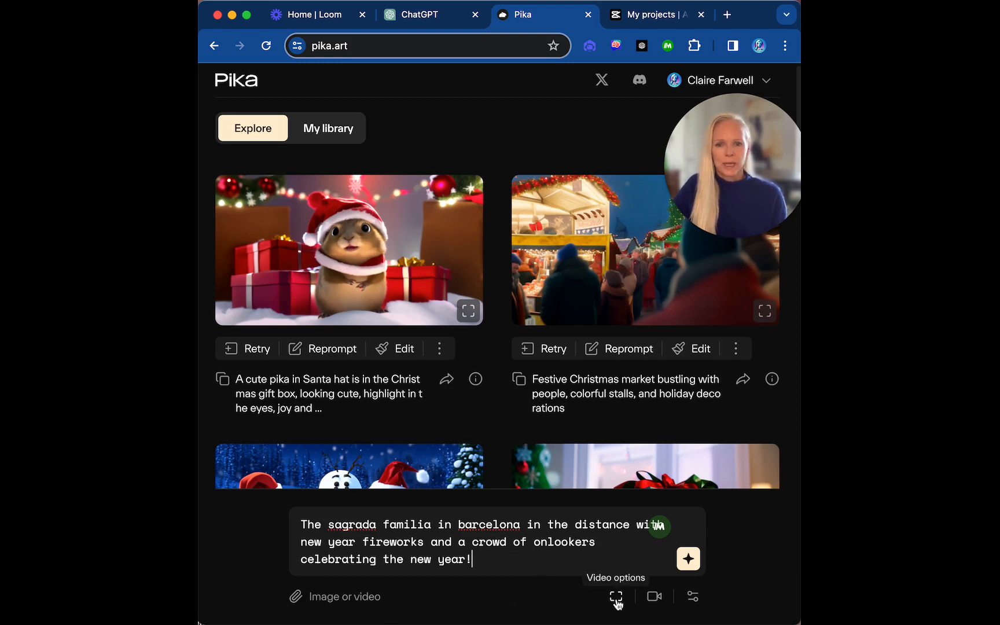
click(614, 596)
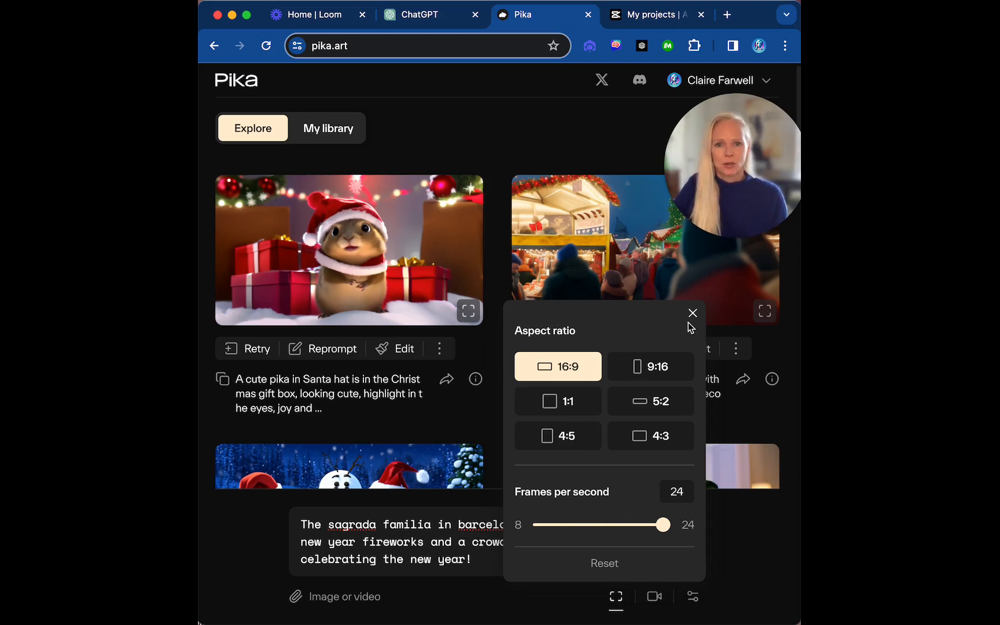
click(693, 313)
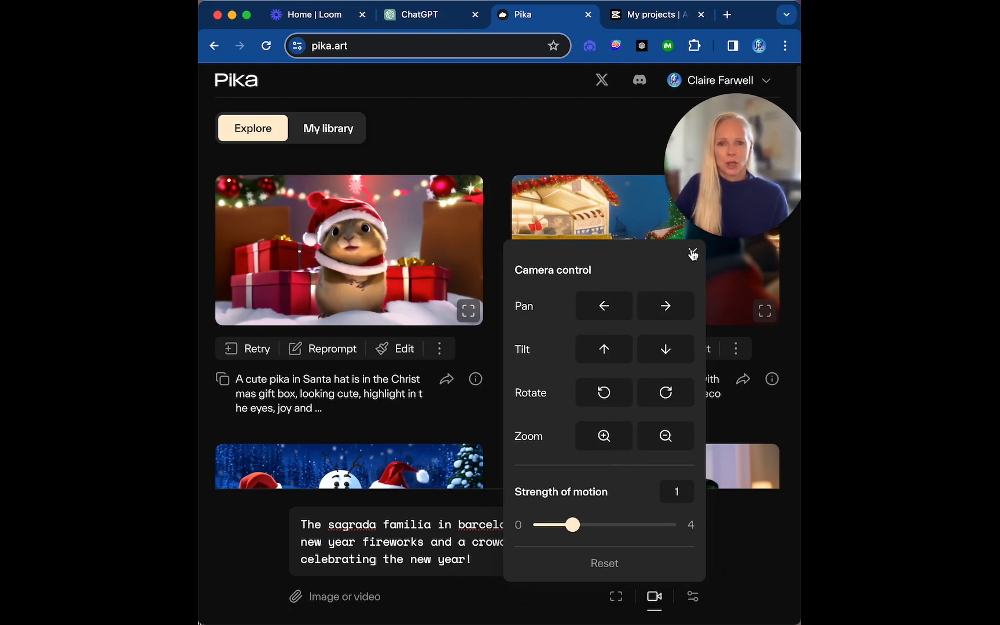
click(692, 596)
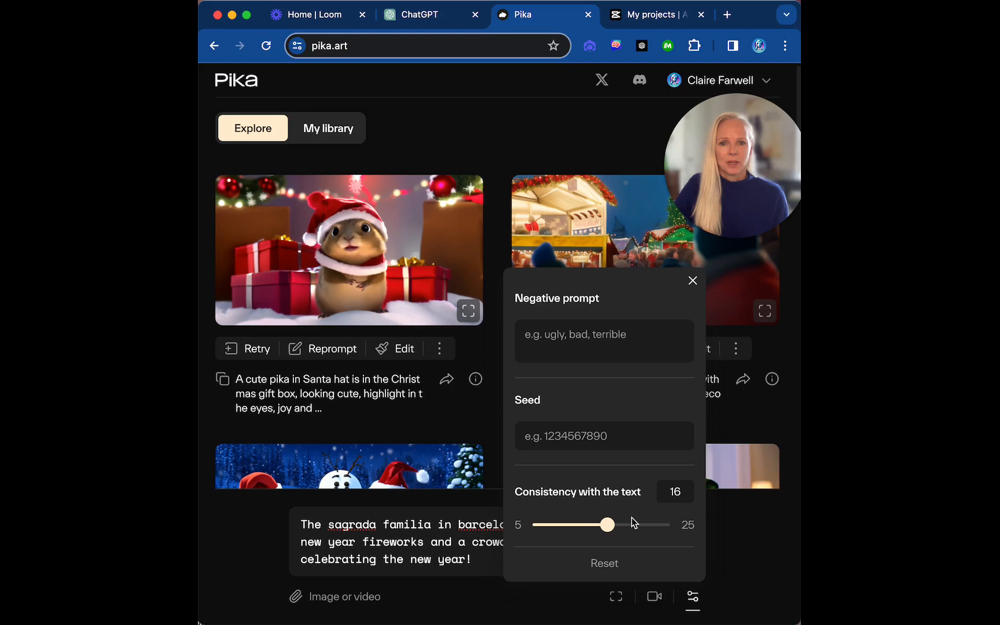
mouse_move(675, 512)
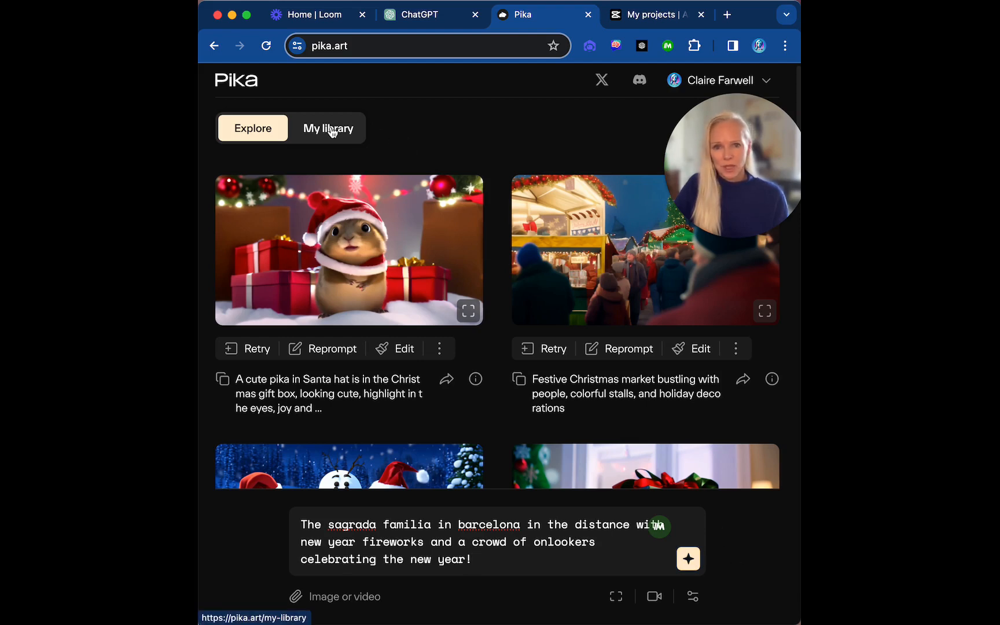
- Open My library, preview the fireworks close-up clip, and pick the second Sagrada Familia video to edit
click(328, 129)
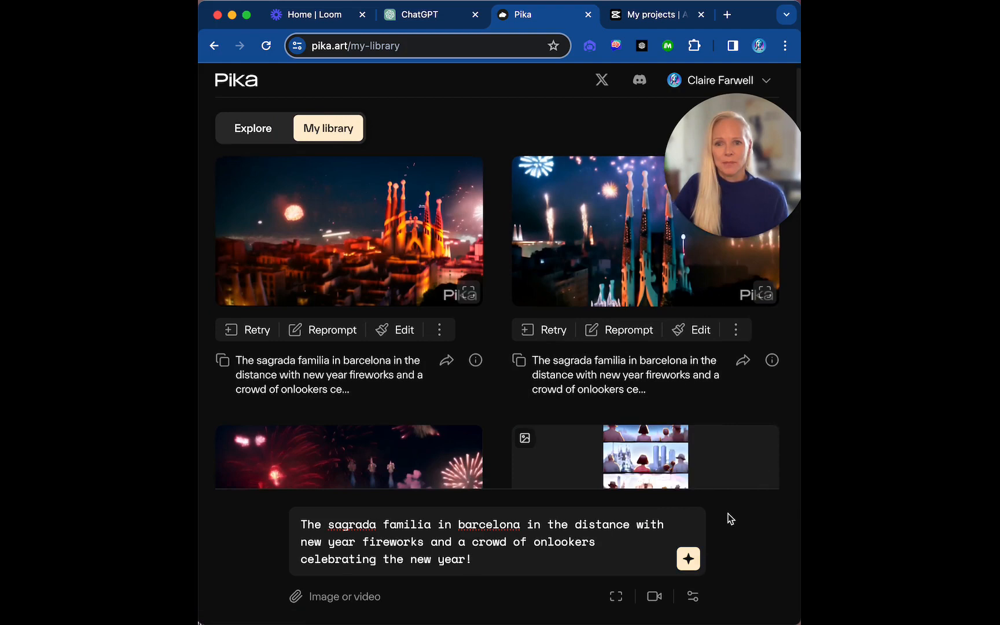
scroll(down, 3)
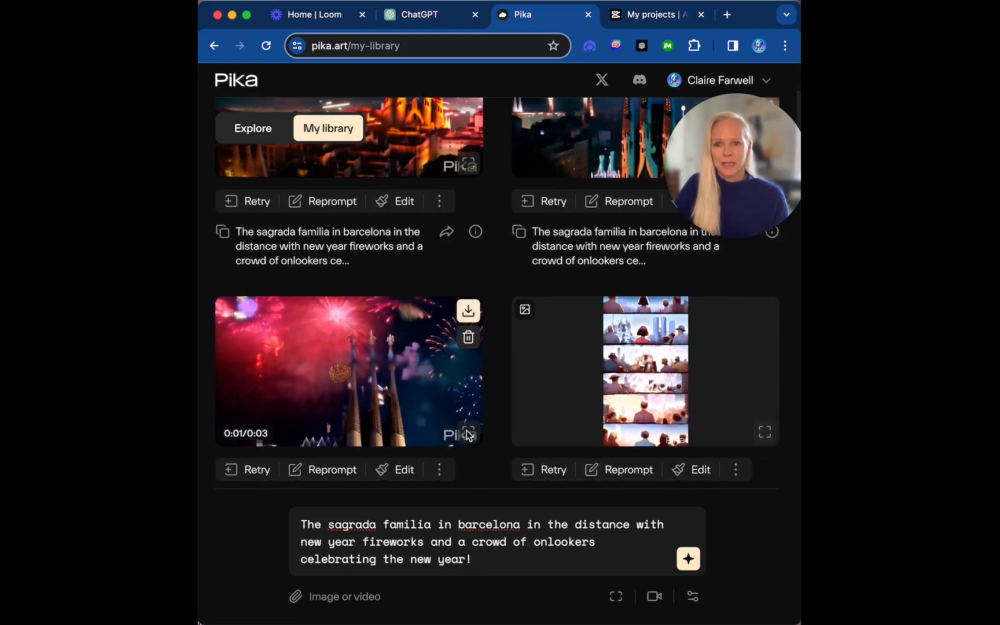
click(469, 432)
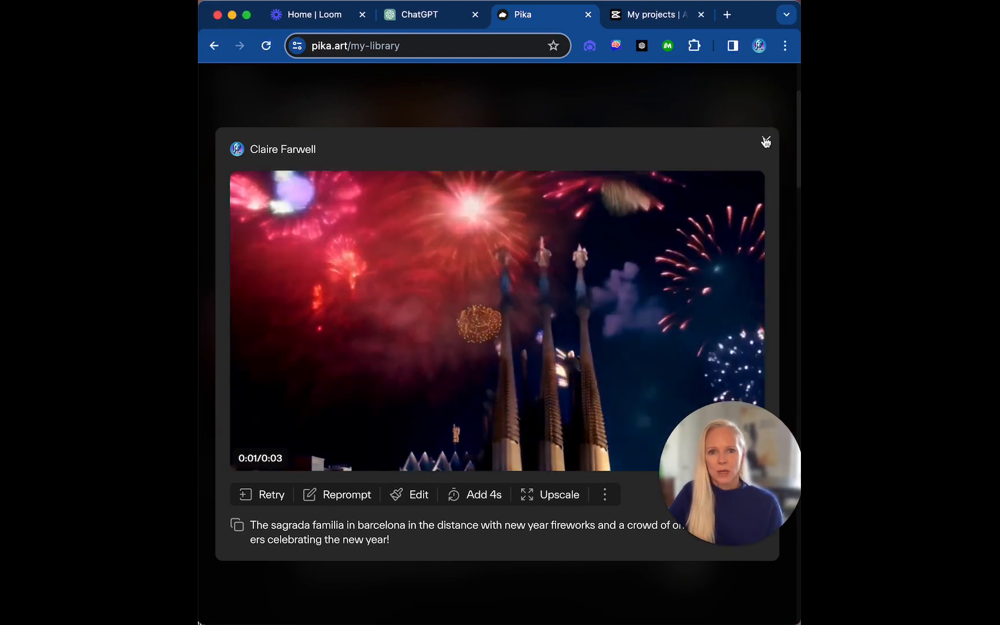
click(765, 142)
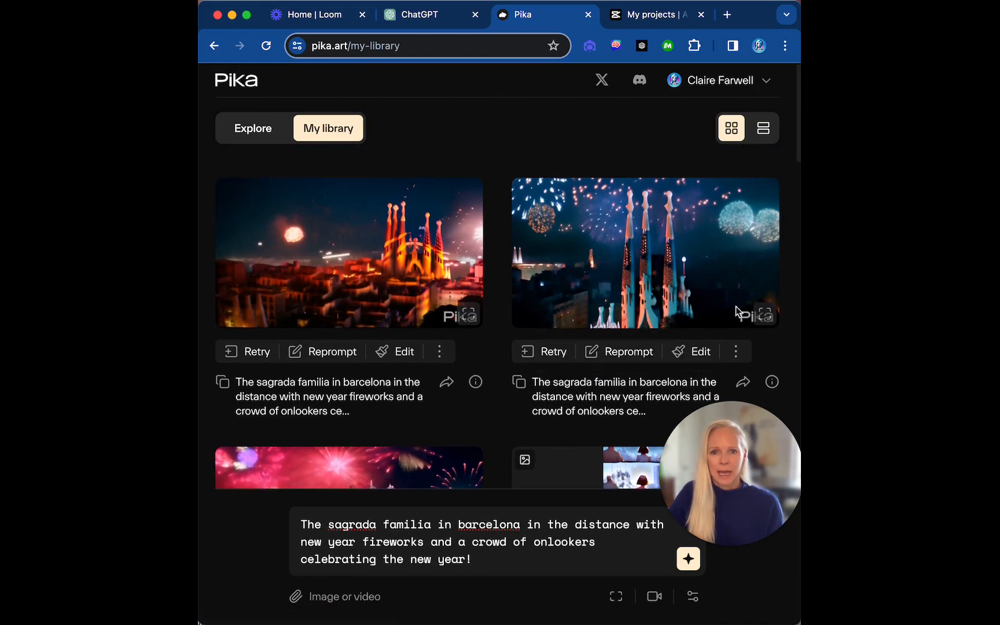
click(700, 351)
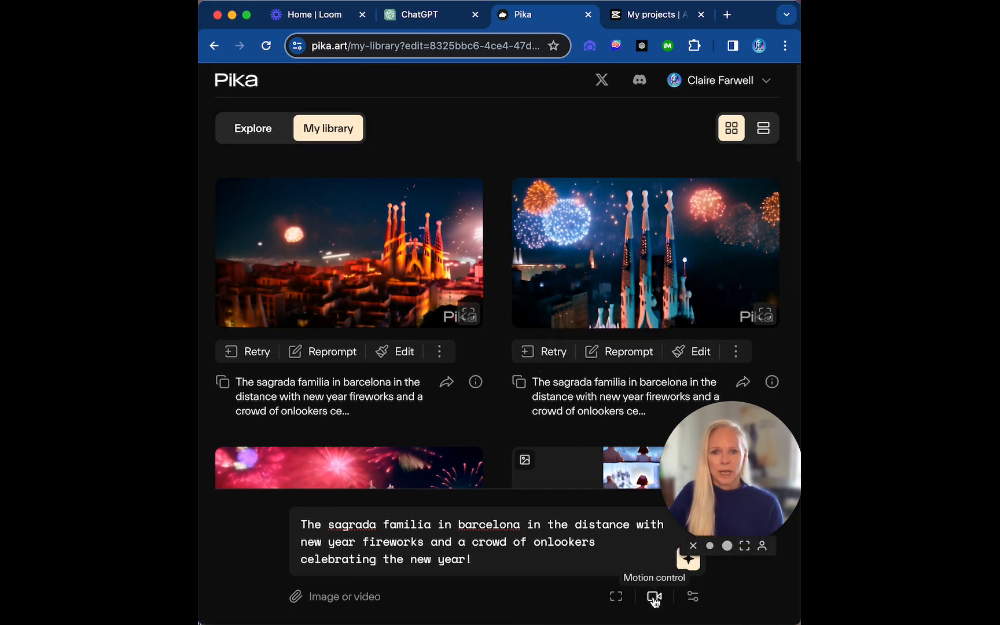
- Set camera motion to Zoom in and preview the first Sagrada Familia video full size
click(653, 596)
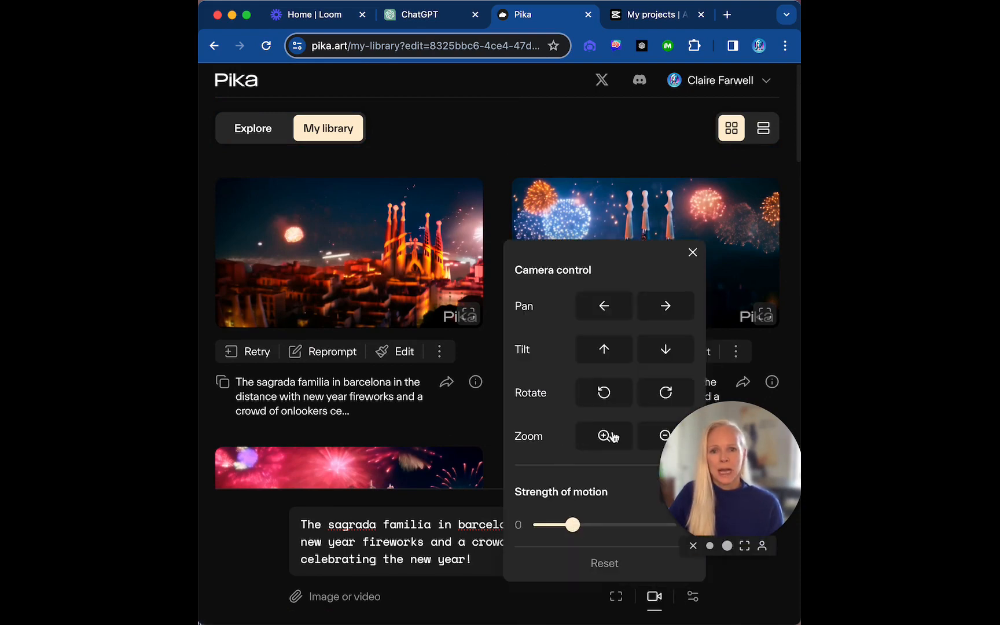
click(603, 436)
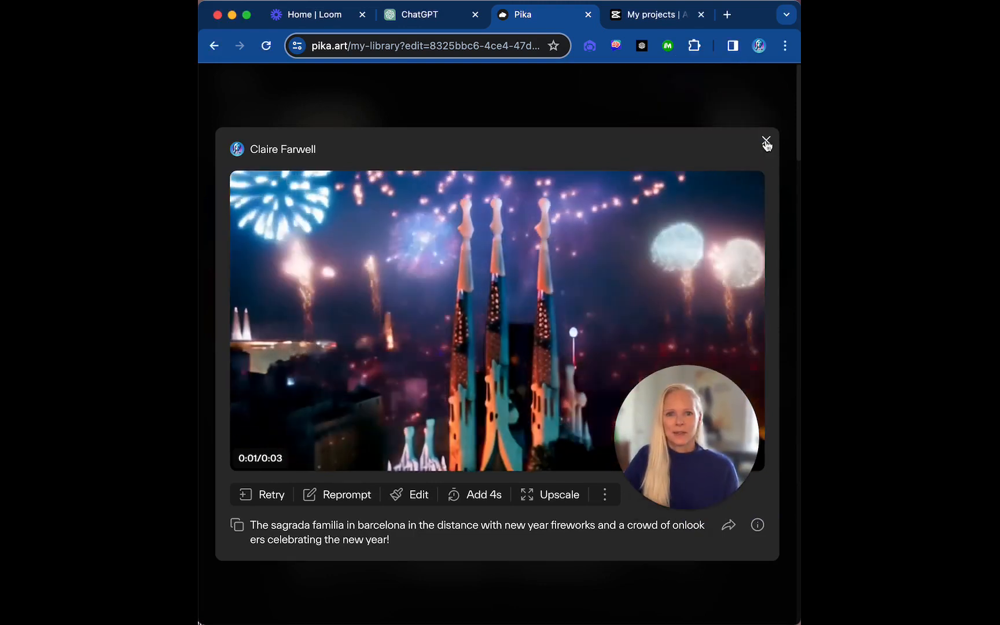
click(766, 140)
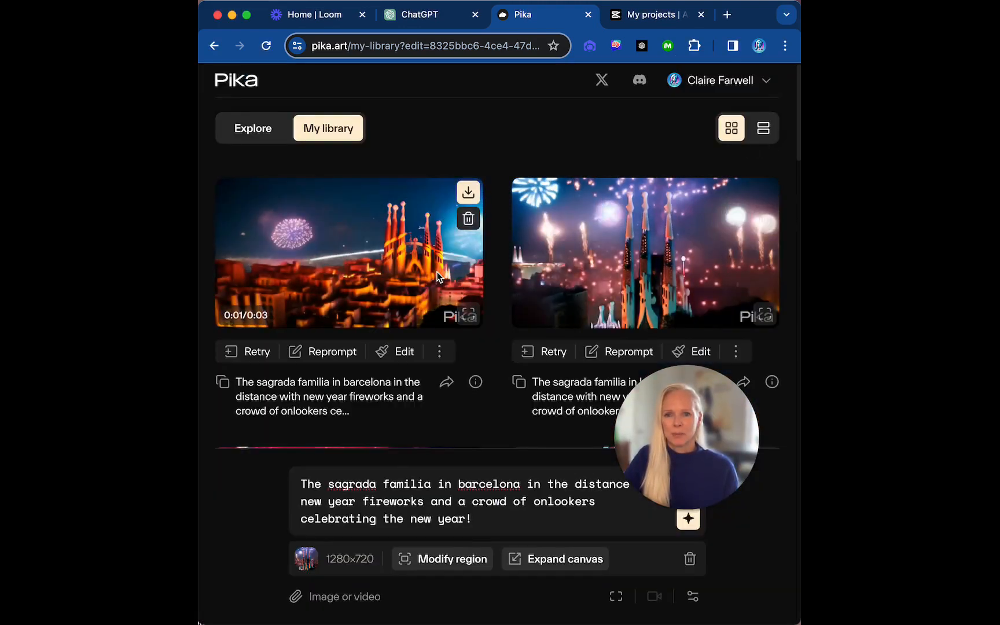
click(348, 252)
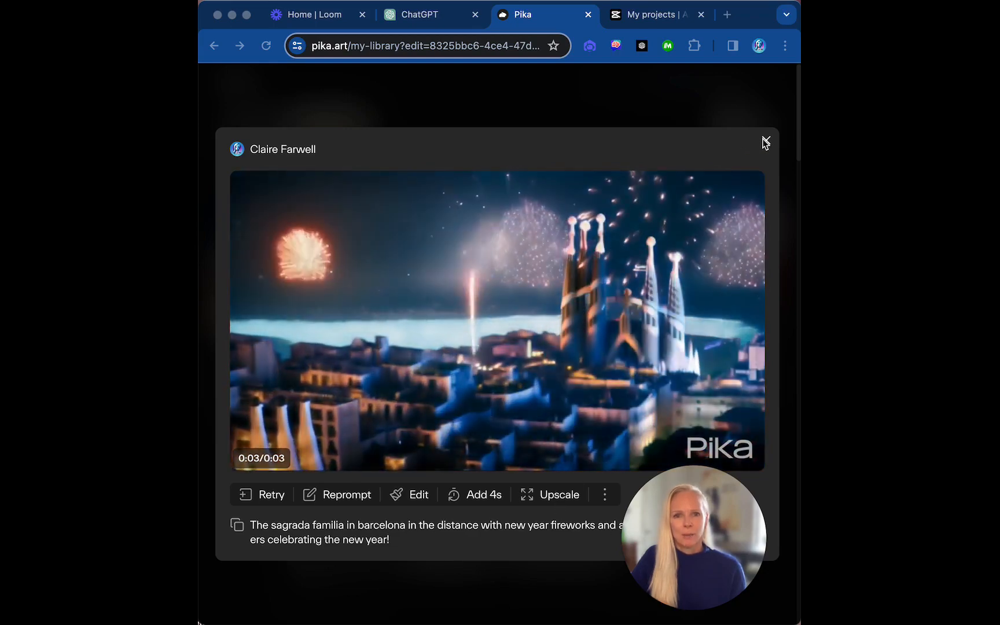
click(765, 141)
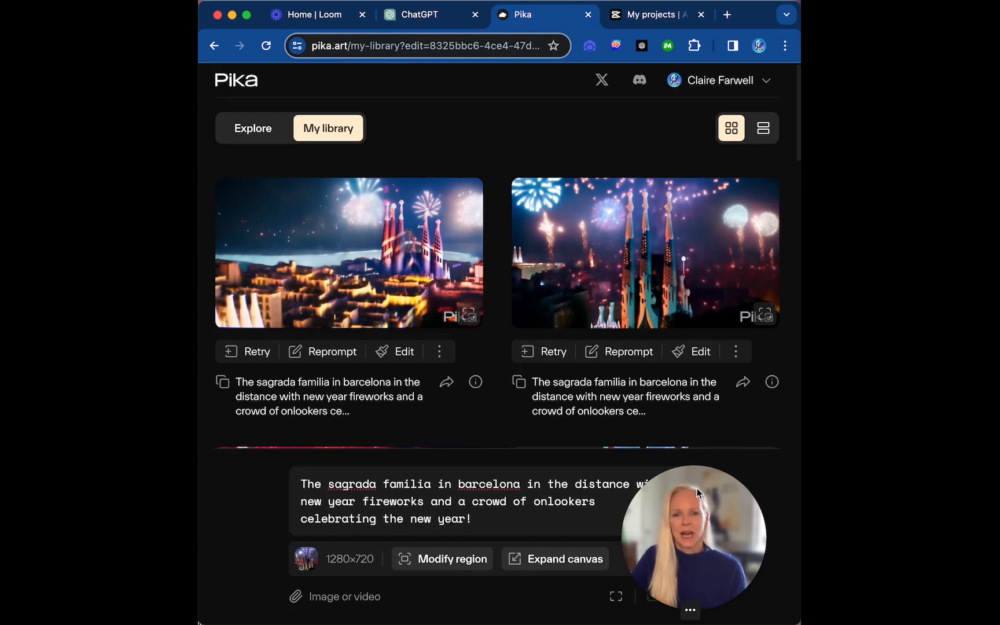
mouse_move(709, 489)
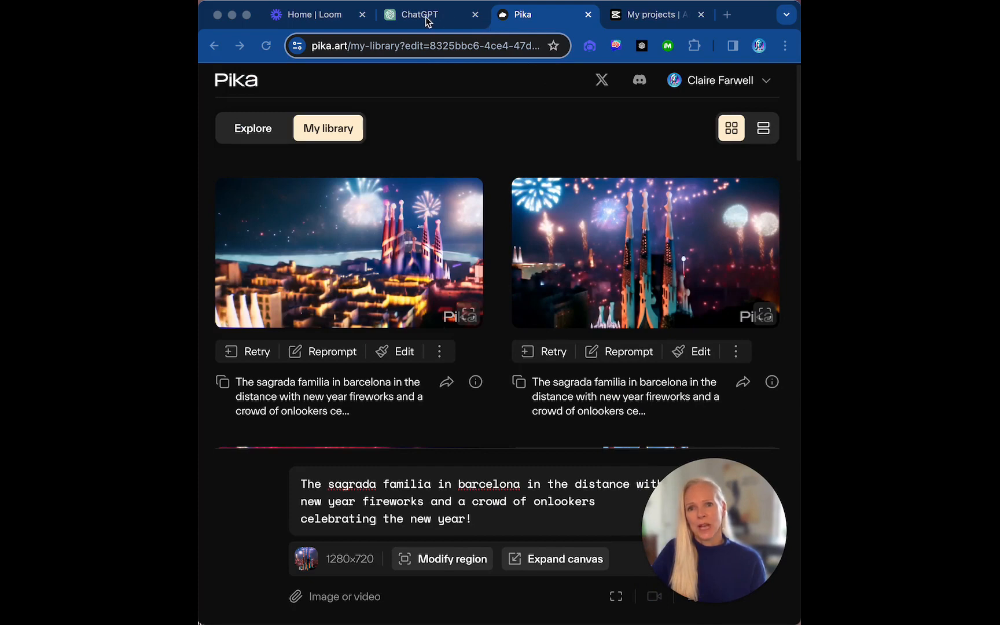
- Scroll through ChatGPT's four-frame storyboard and Frame 1–4 download links, then return to Pika
click(421, 14)
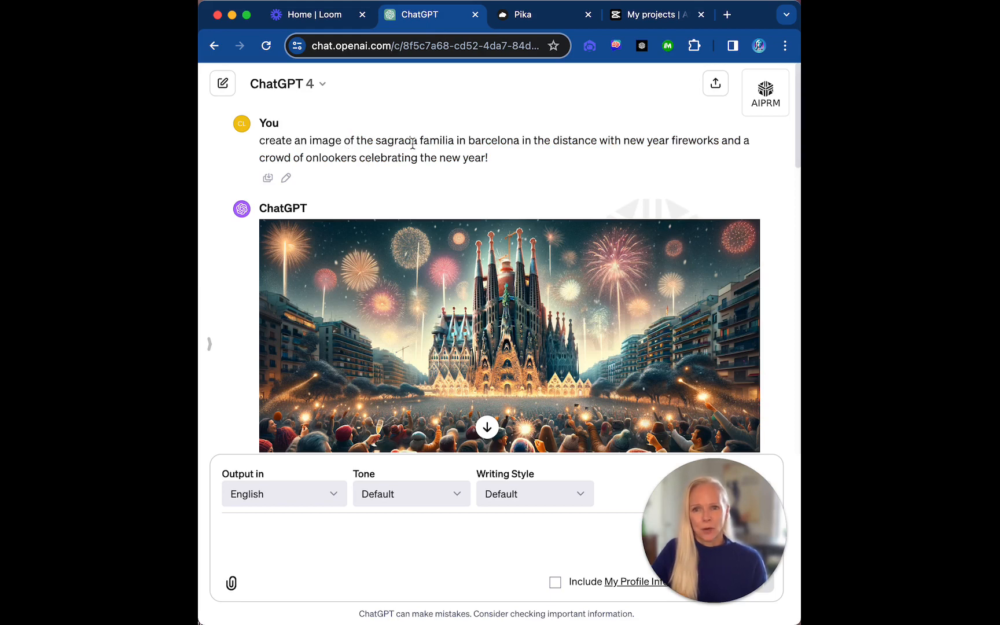
mouse_move(532, 160)
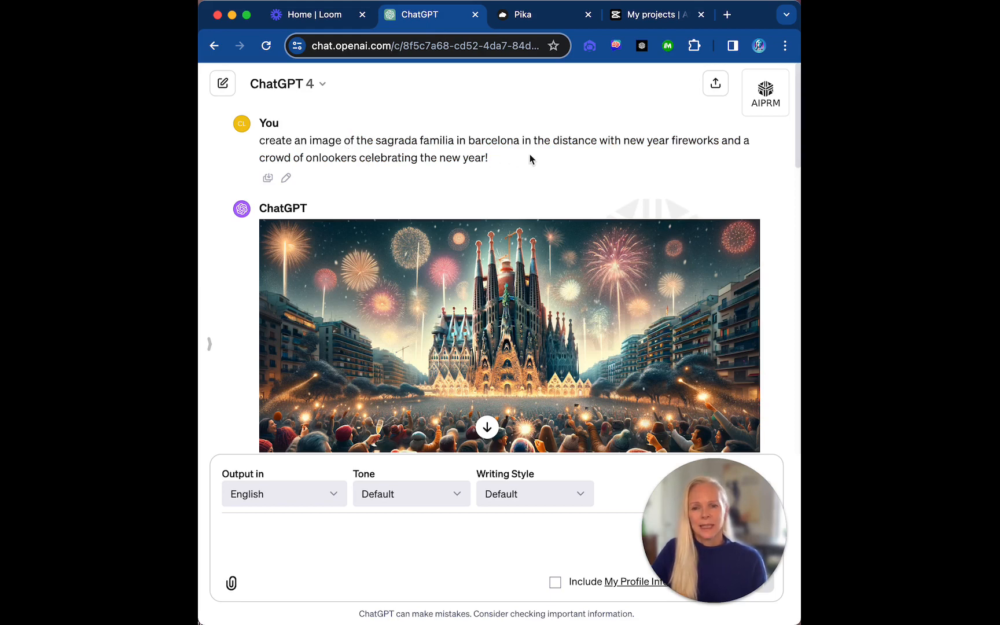
scroll(down, 3)
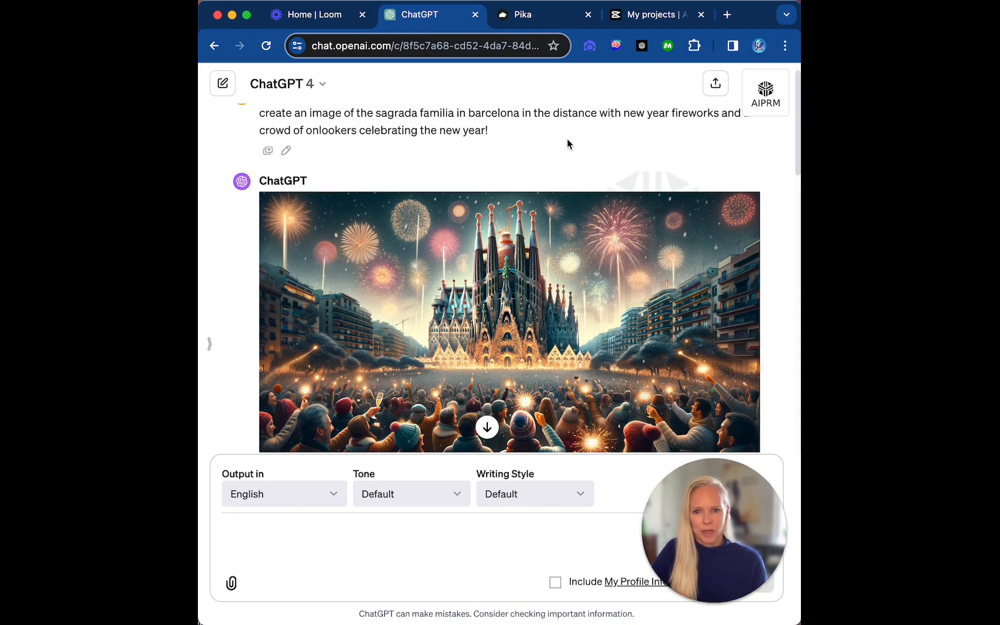
scroll(down, 3)
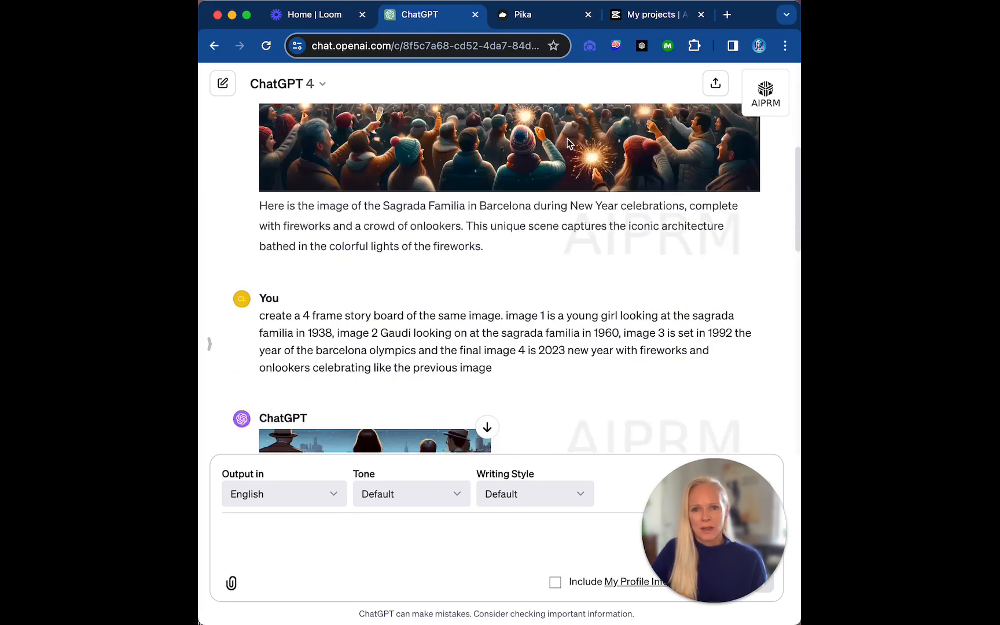
scroll(down, 3)
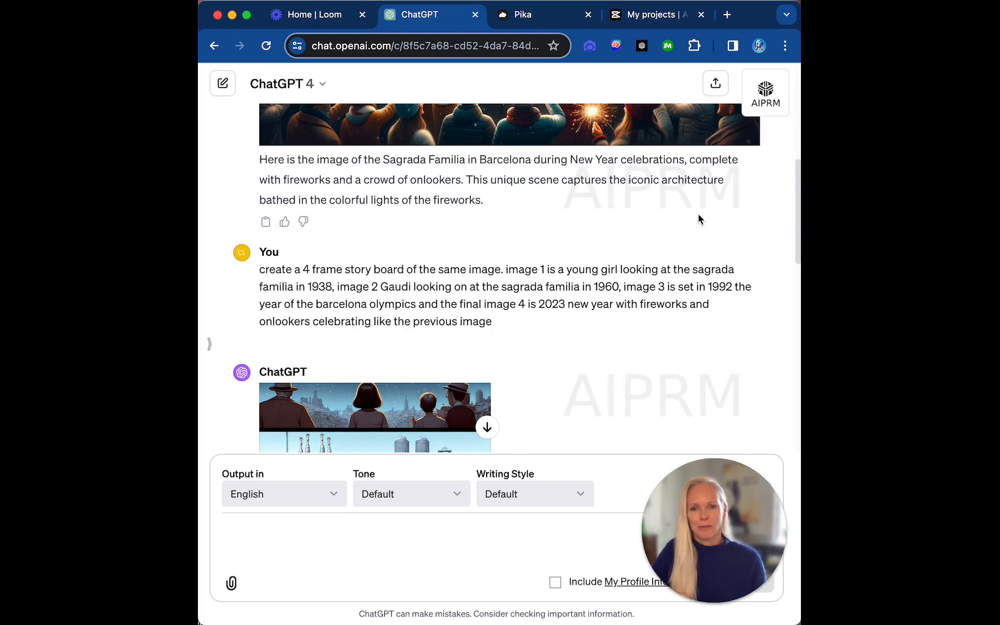
scroll(down, 3)
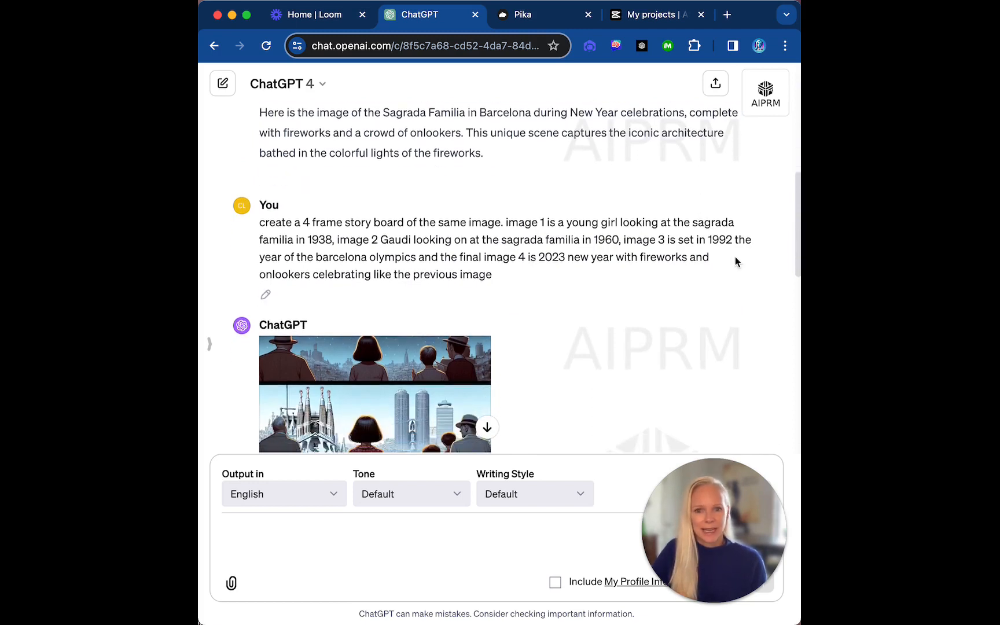
scroll(down, 3)
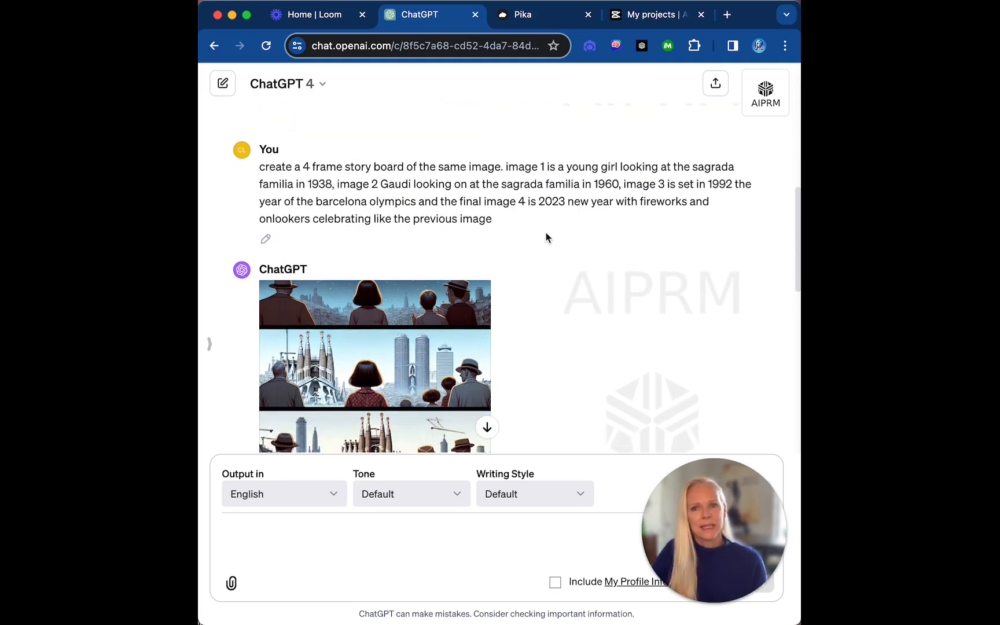
mouse_move(576, 238)
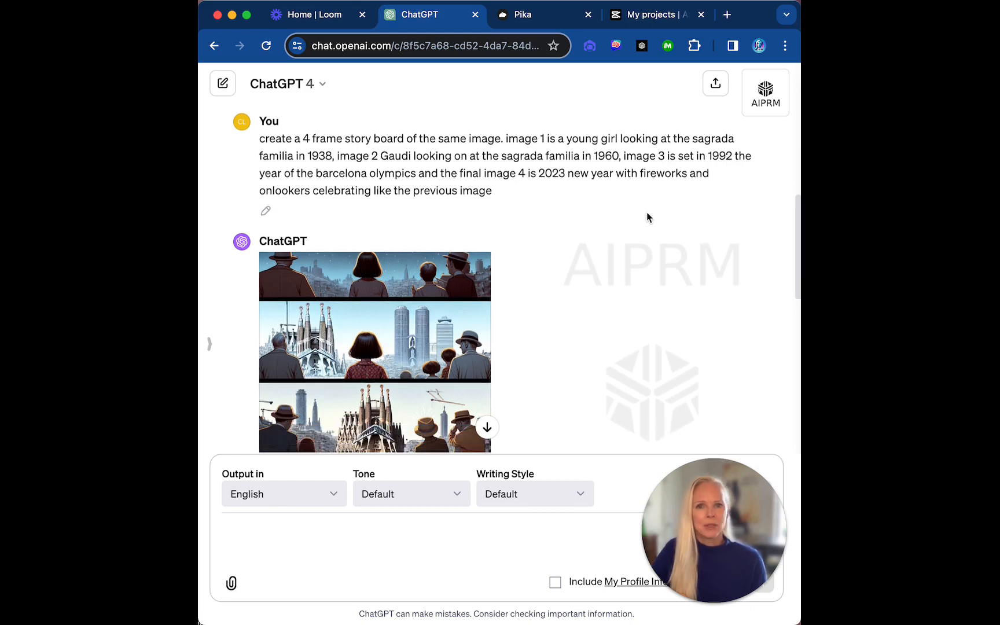
mouse_move(652, 216)
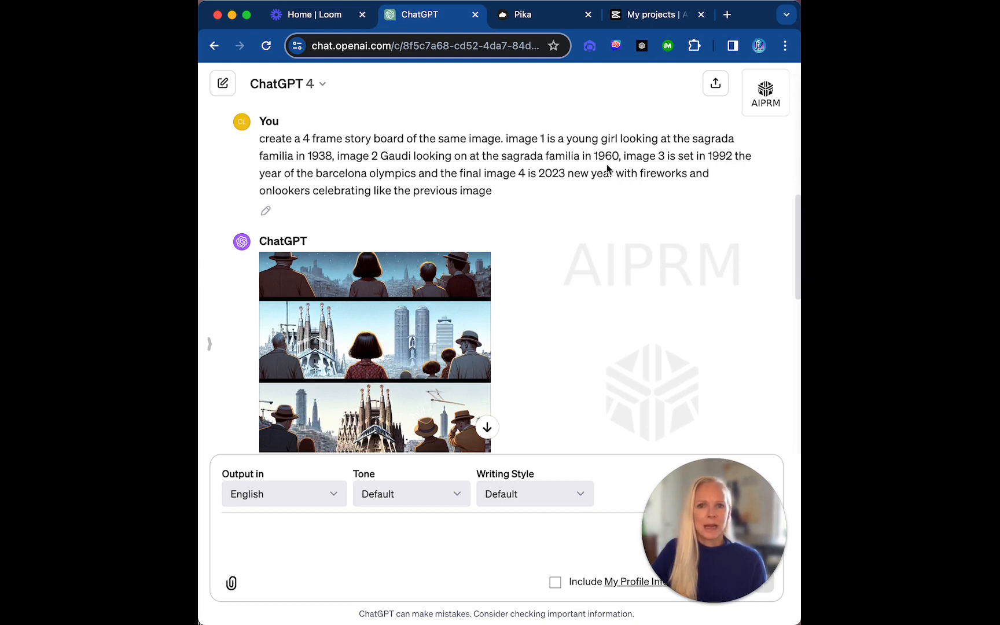
mouse_move(630, 230)
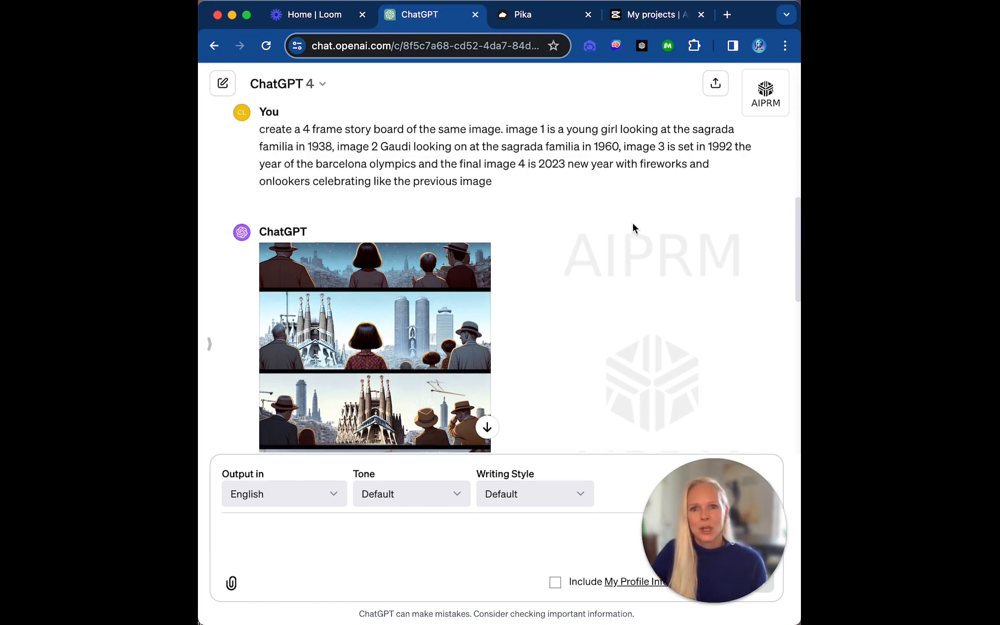
scroll(down, 3)
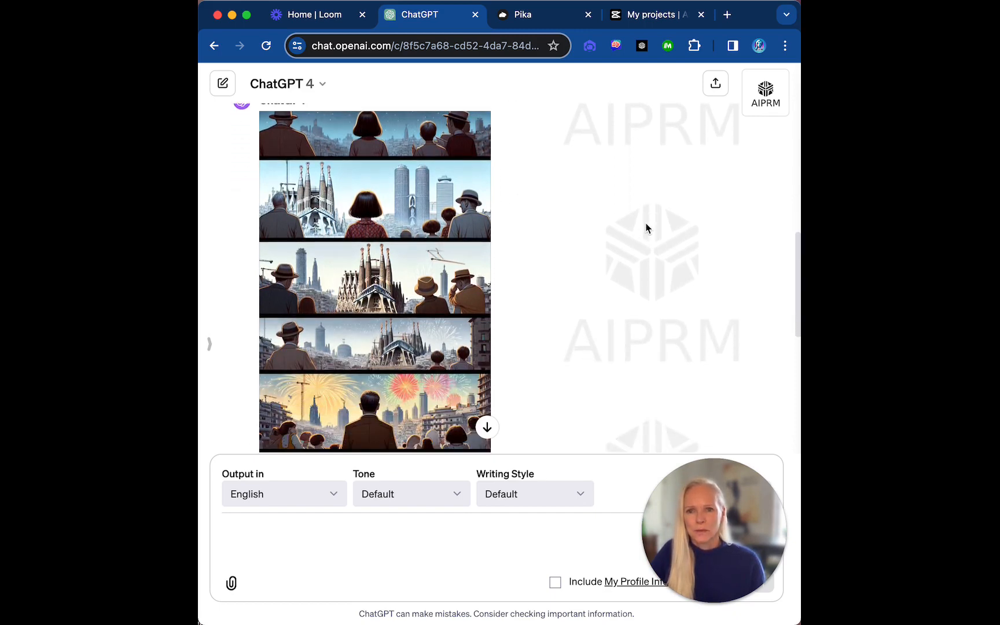
scroll(down, 3)
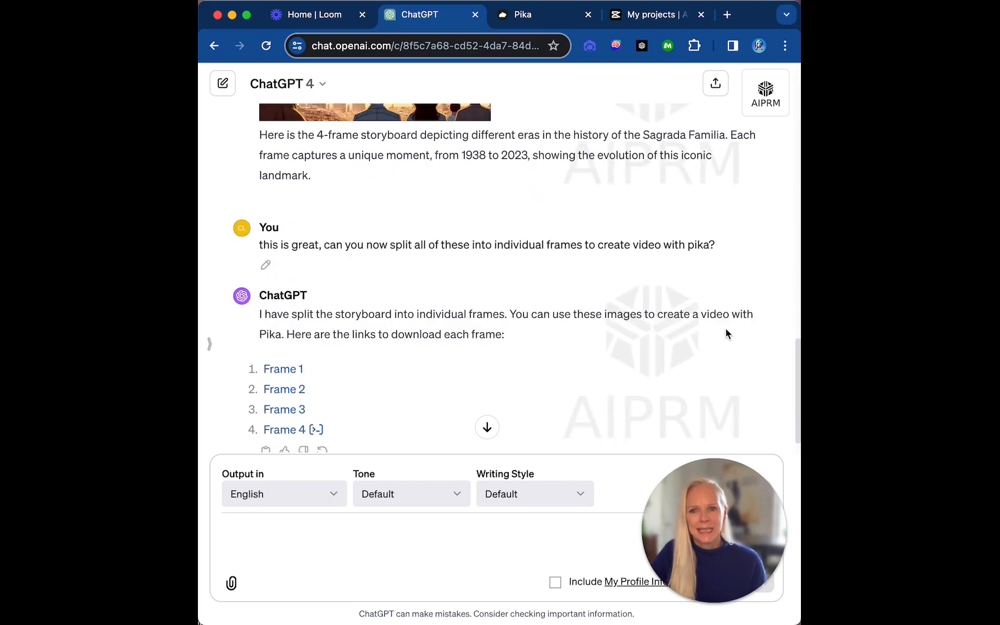
scroll(down, 3)
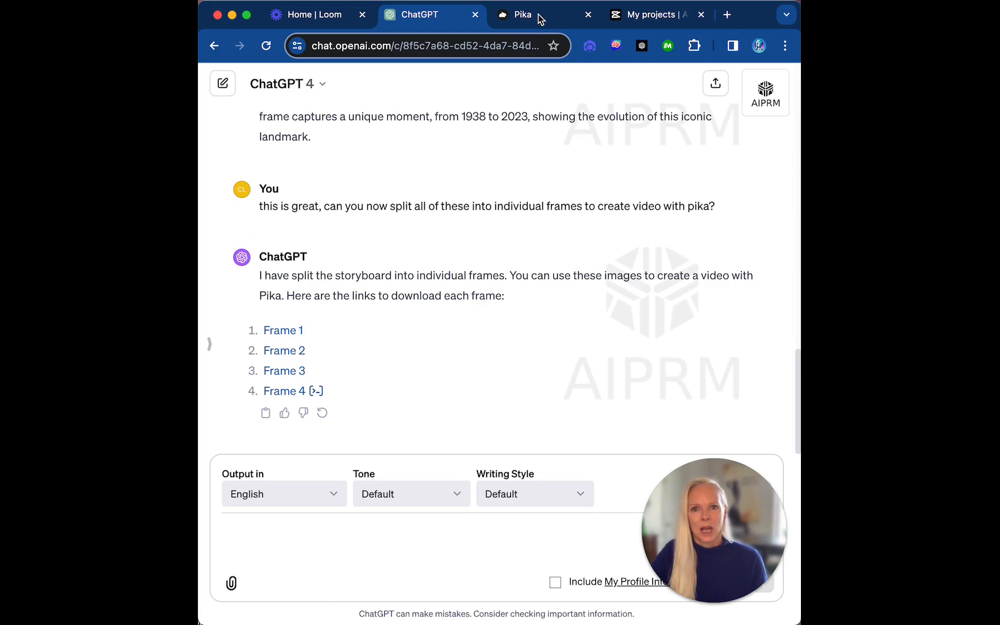
click(523, 14)
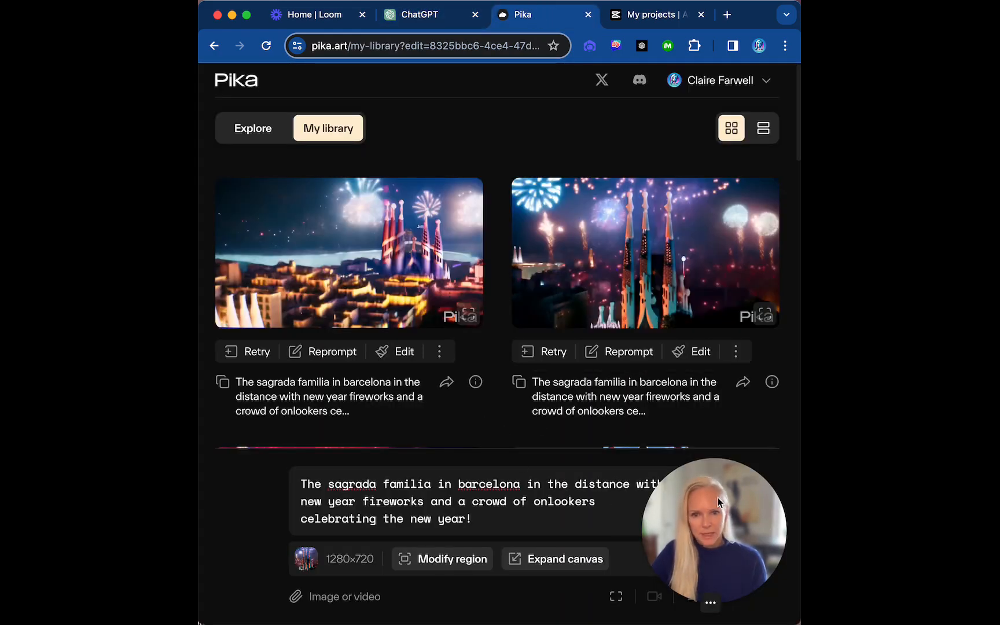
- Scroll the library to the part 1–3 story clips and preview part 1 enlarged
scroll(down, 3)
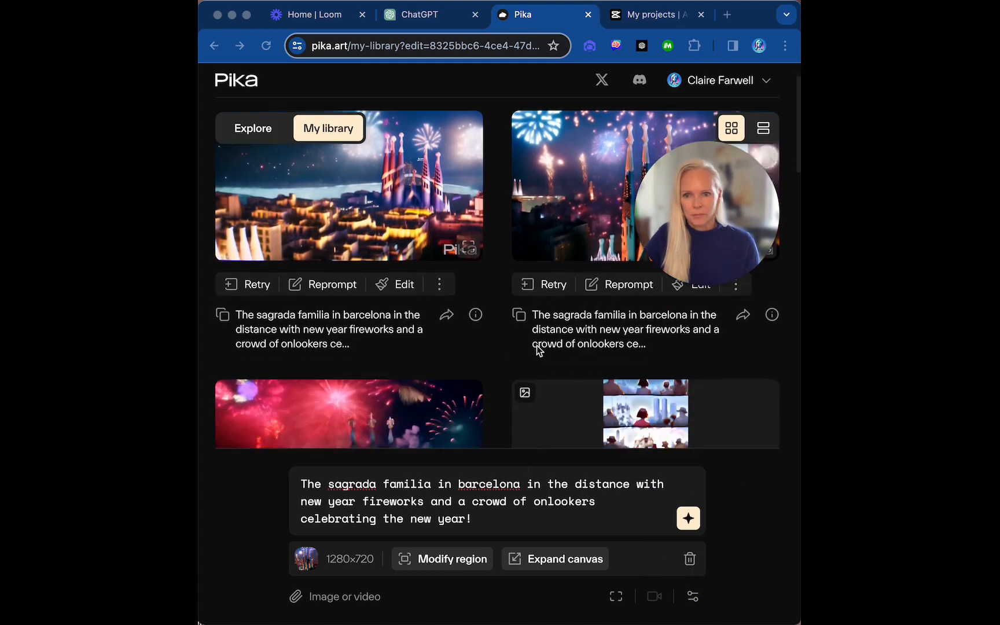
scroll(down, 3)
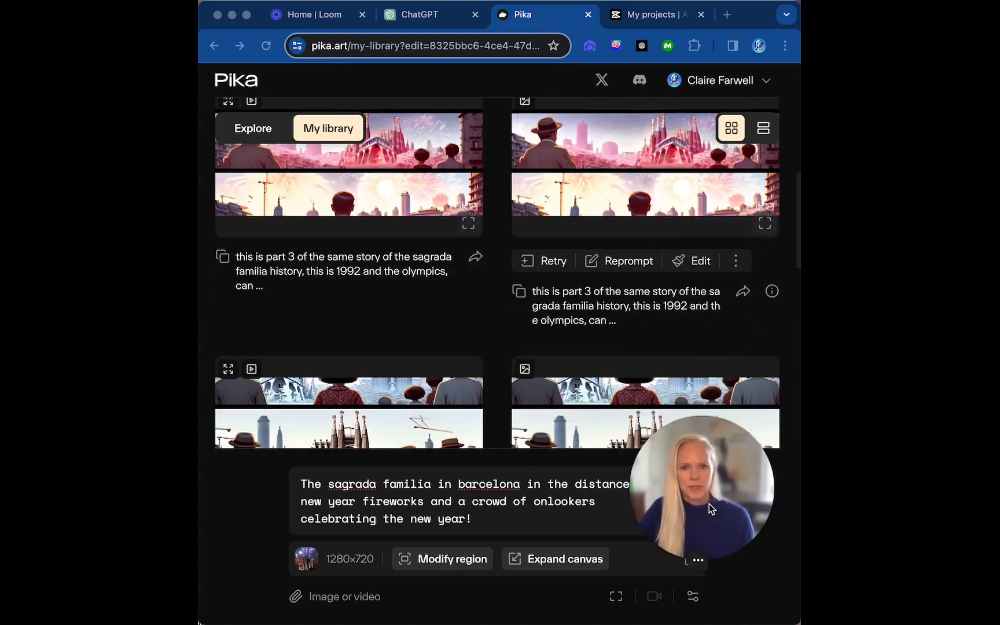
scroll(down, 3)
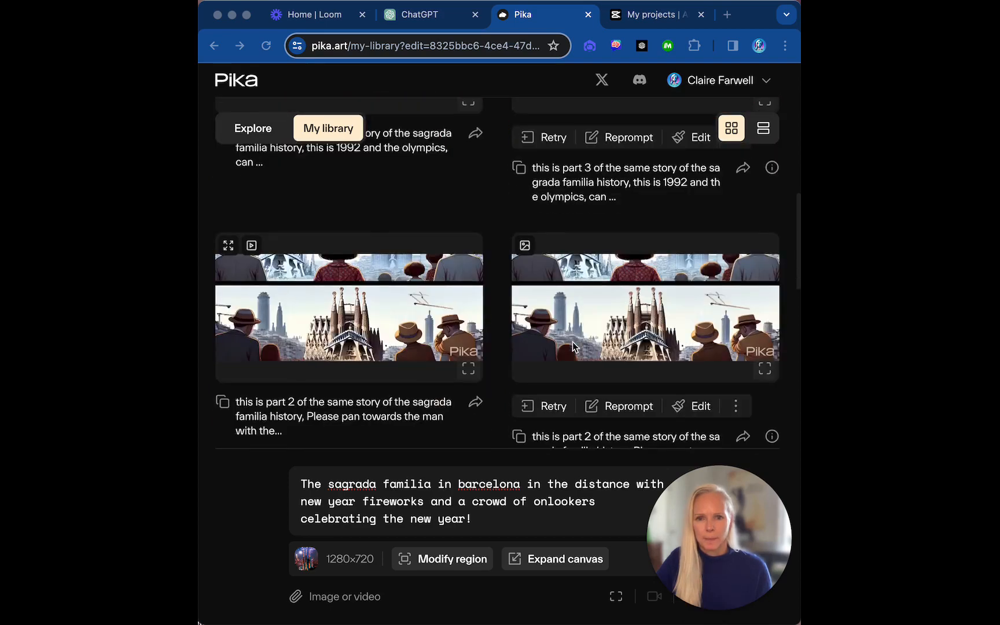
scroll(down, 3)
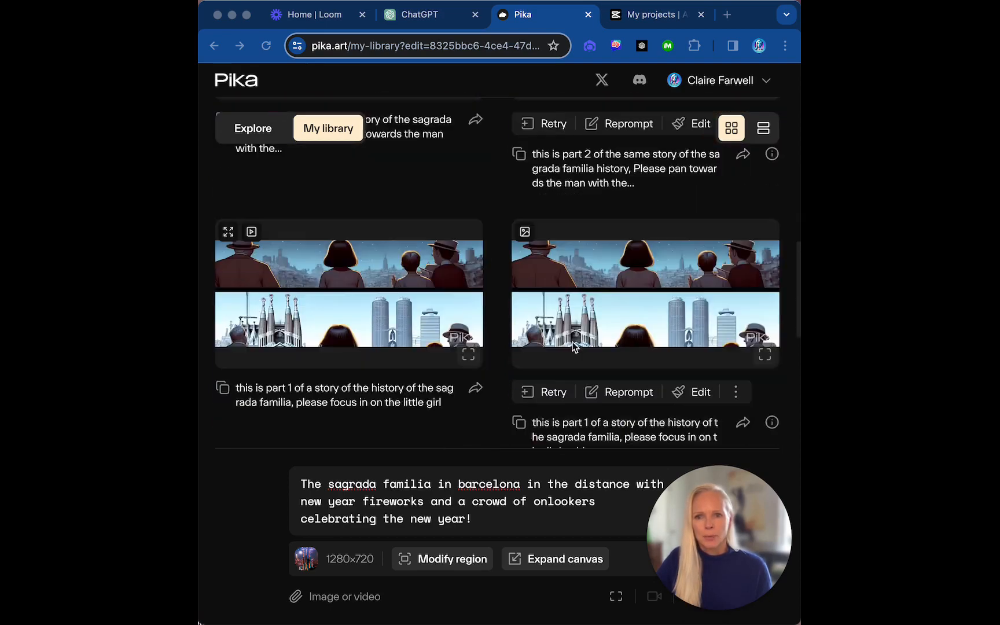
scroll(down, 3)
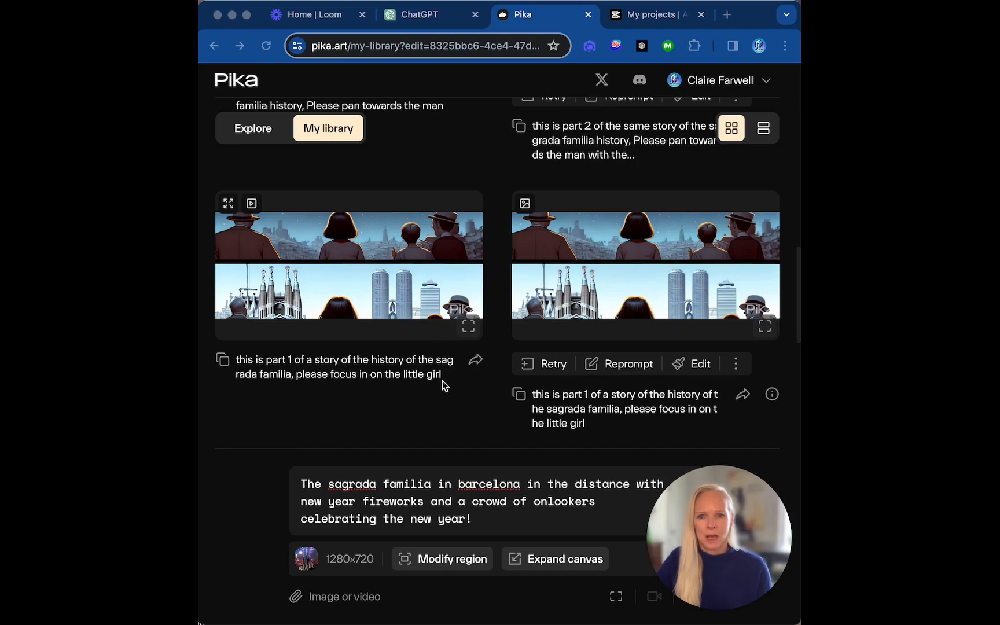
click(227, 202)
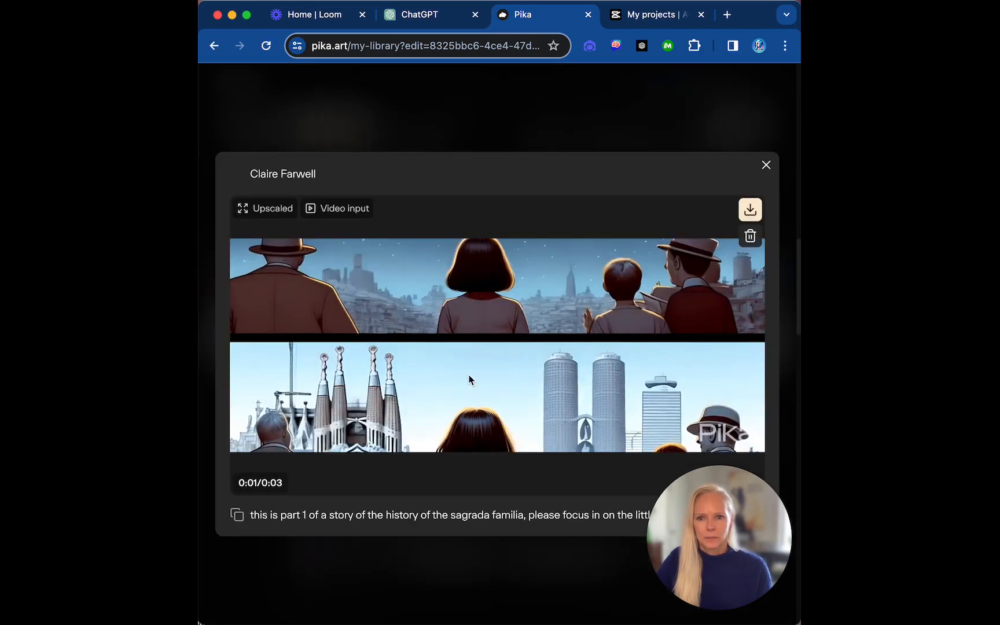
click(766, 165)
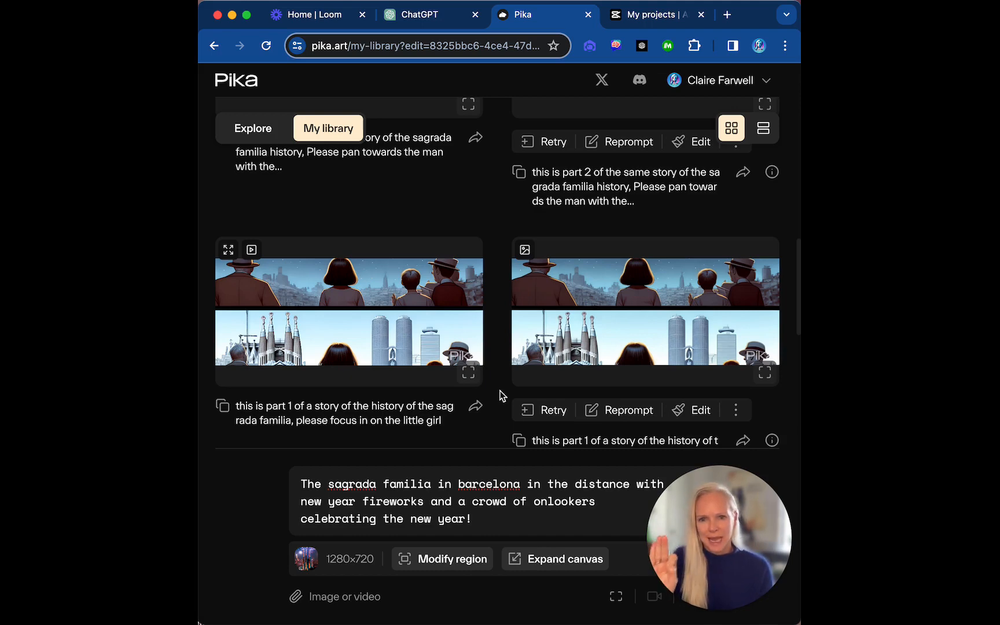
scroll(down, 3)
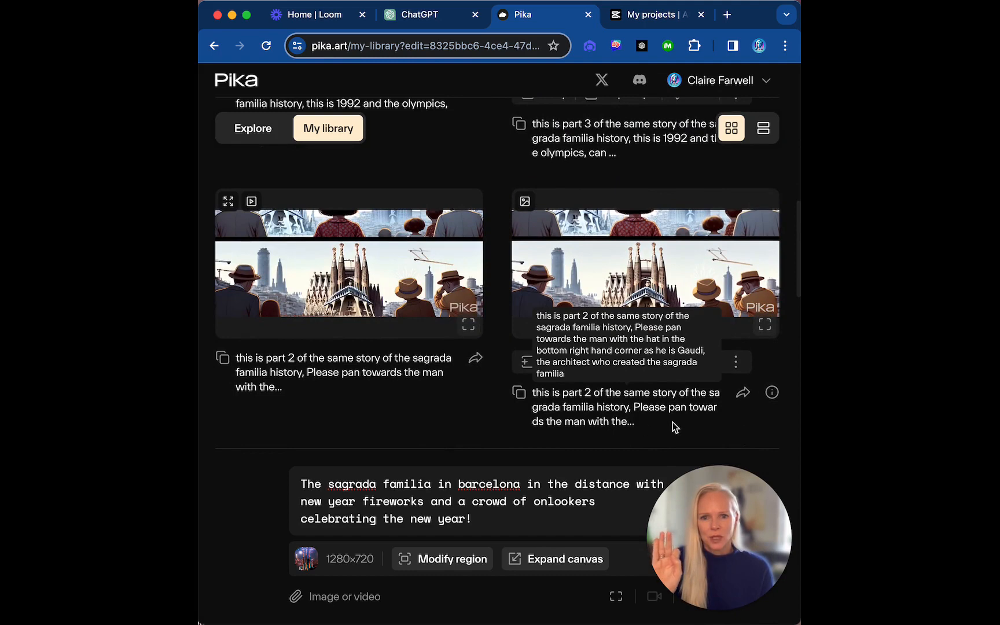
mouse_move(718, 430)
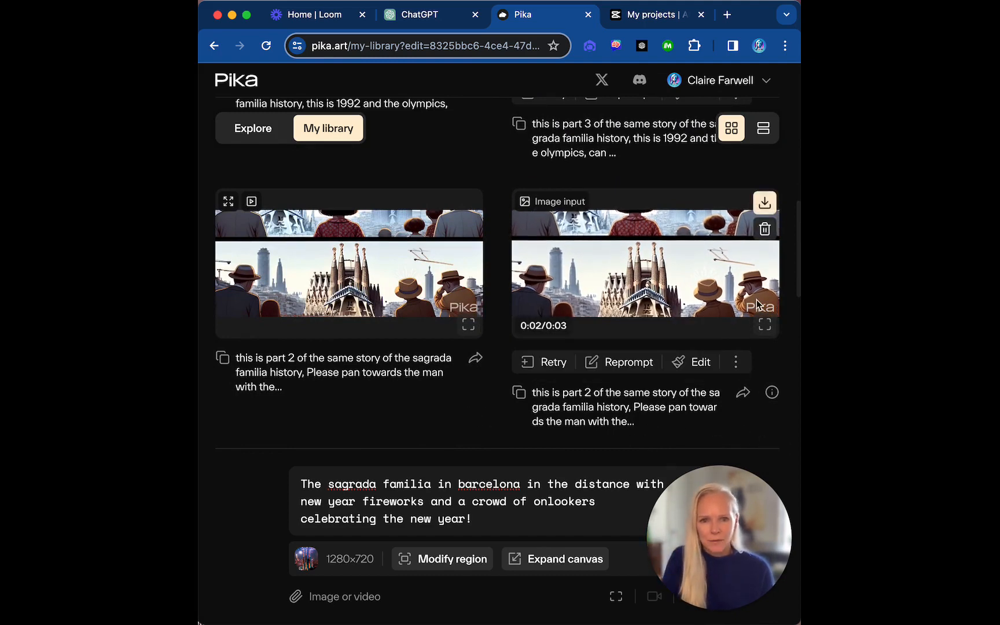
scroll(down, 3)
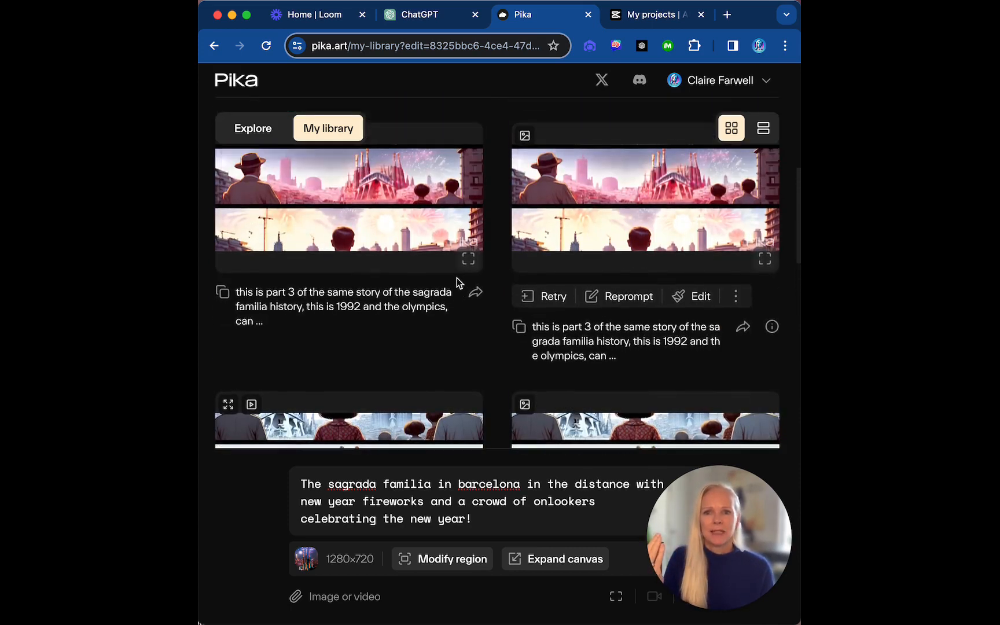
scroll(down, 3)
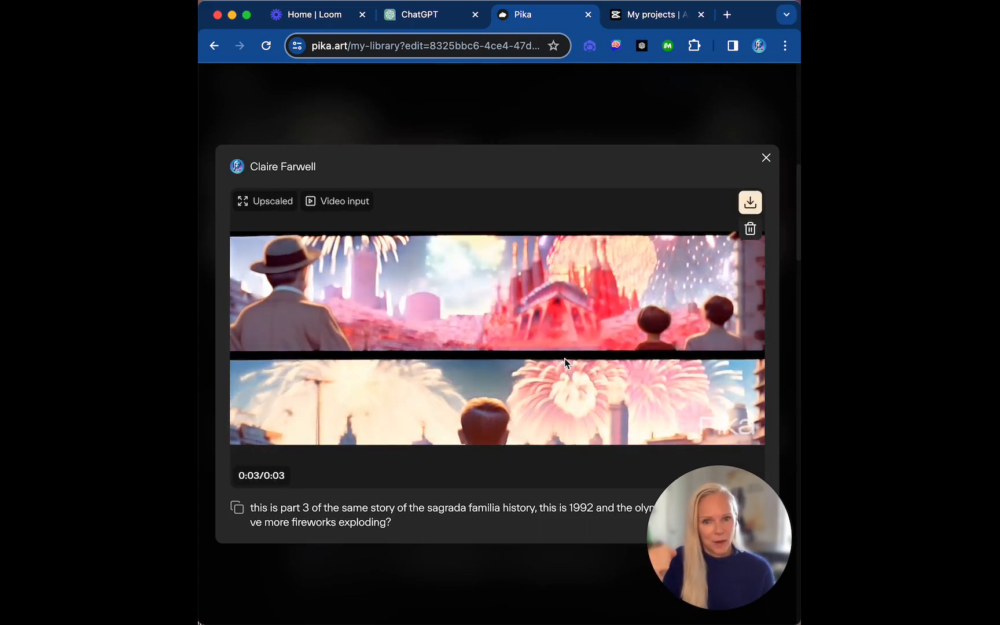
click(765, 158)
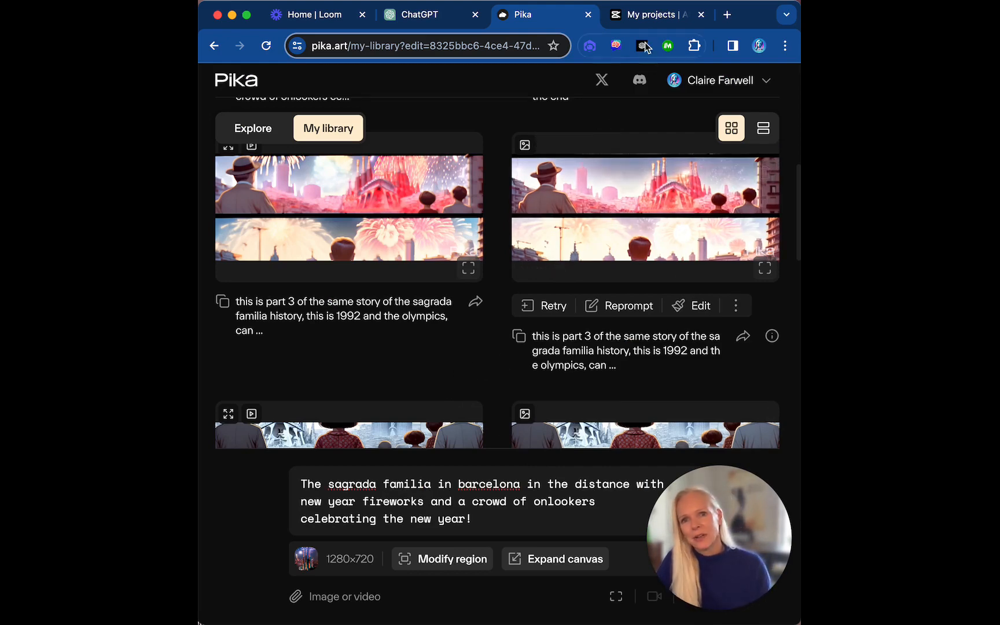
- Open the Sagrada Familia draft from CapCut's Recent drafts in the editor
click(650, 14)
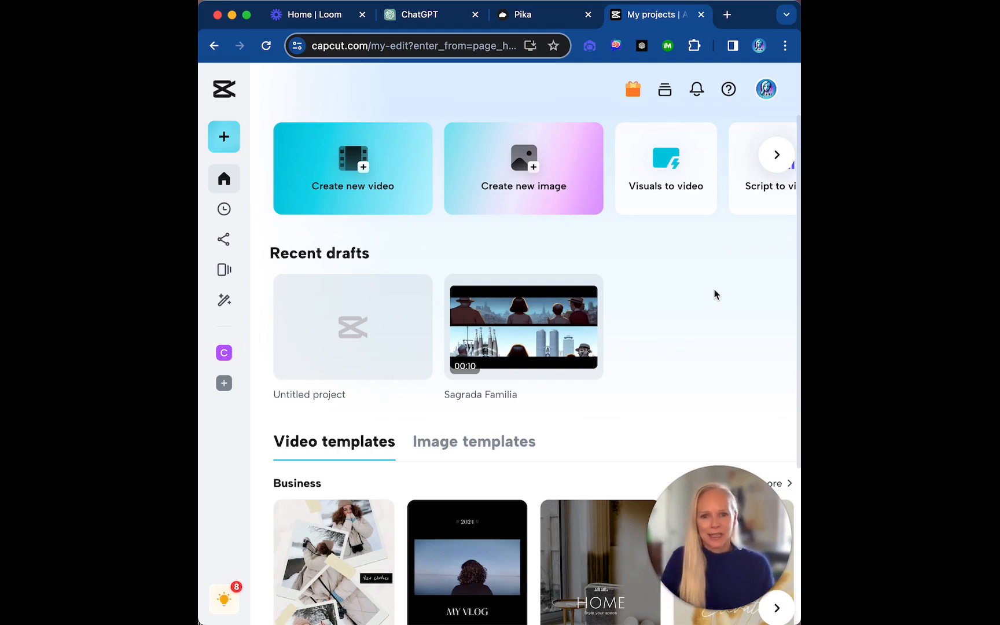
mouse_move(544, 327)
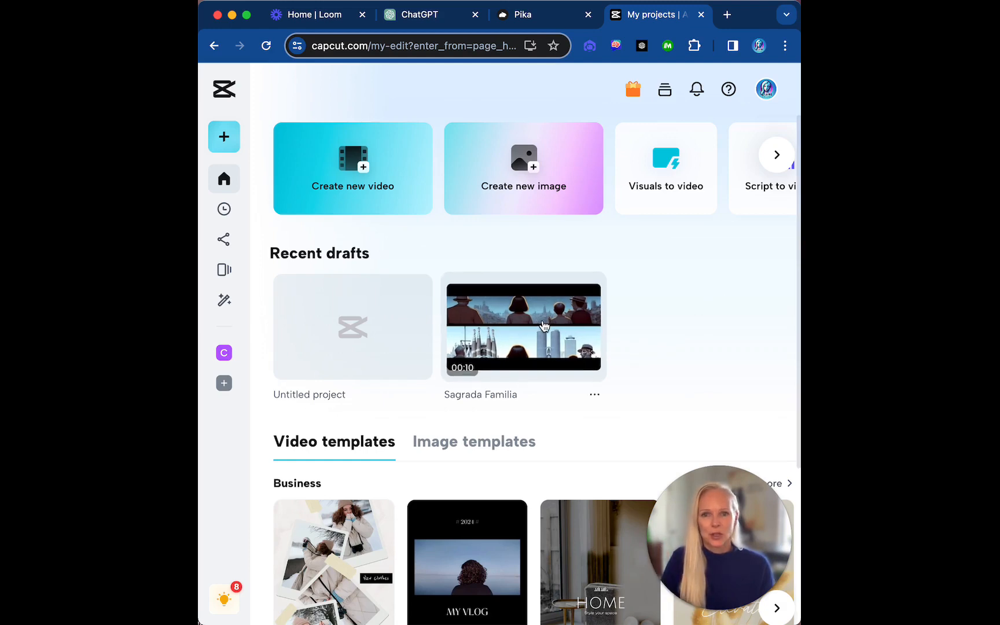
double_click(523, 326)
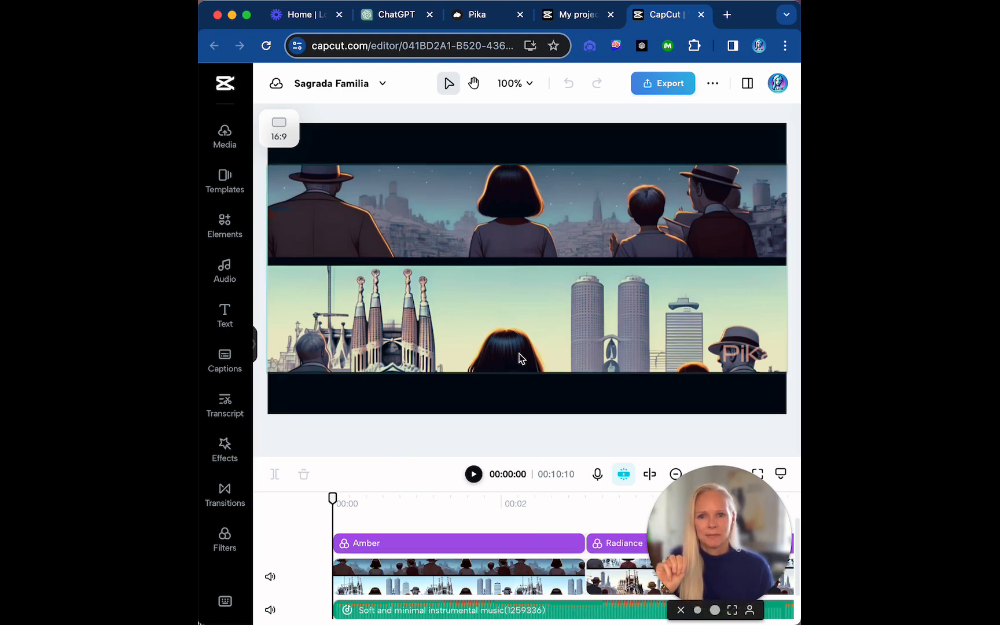
- Open Export's Share for review panel for the Sagrada Familia video
click(662, 82)
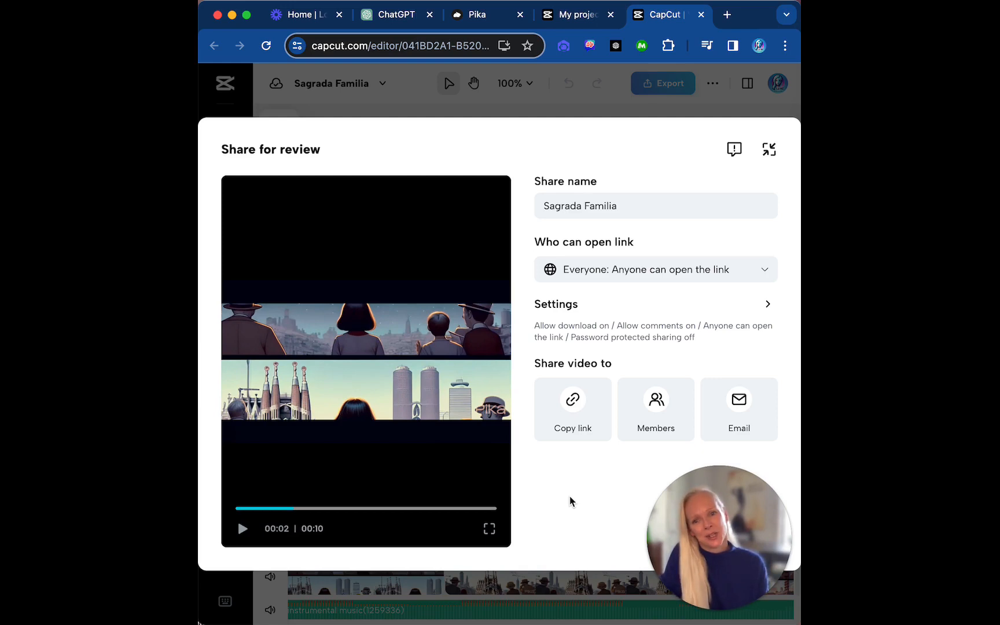
mouse_move(575, 497)
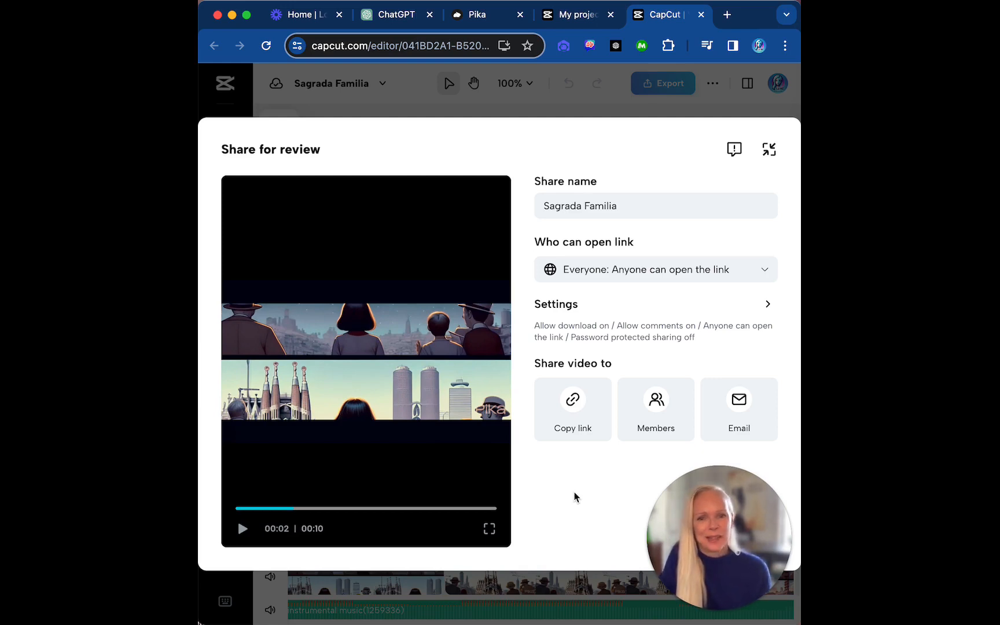